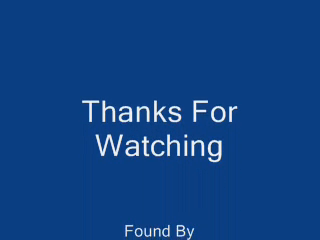
pyautogui.scroll(-3)
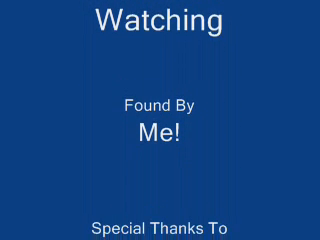